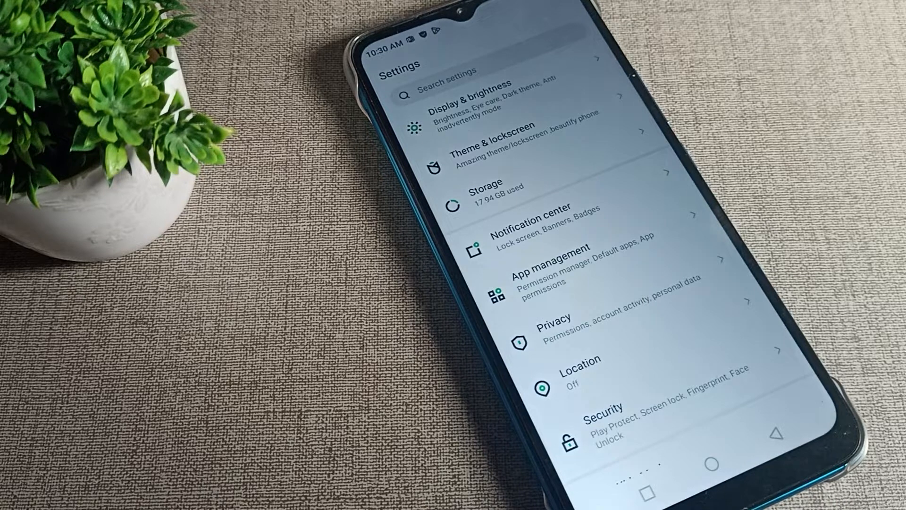
Leave Settings and return to the home screen with the autumn-road wallpaper.
click(581, 358)
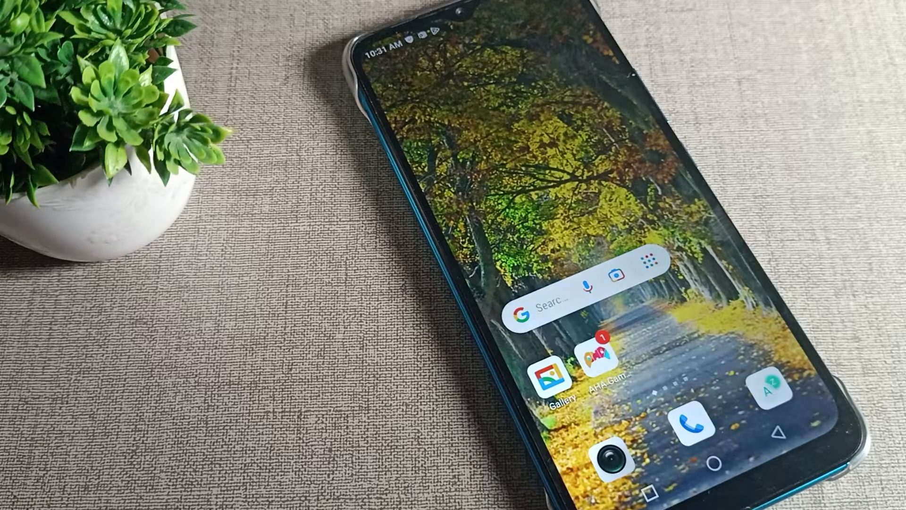
Open Settings and scroll the list to search for 'otg'.
click(641, 263)
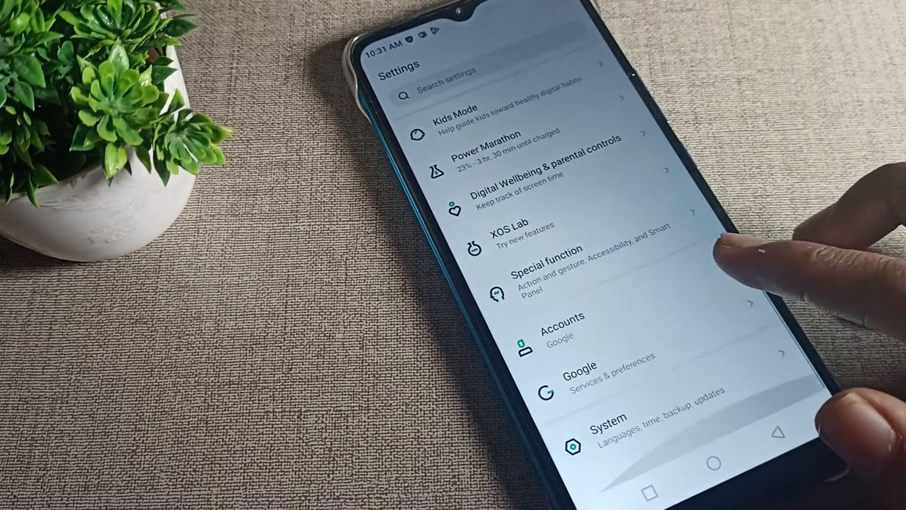
scroll(down, 3)
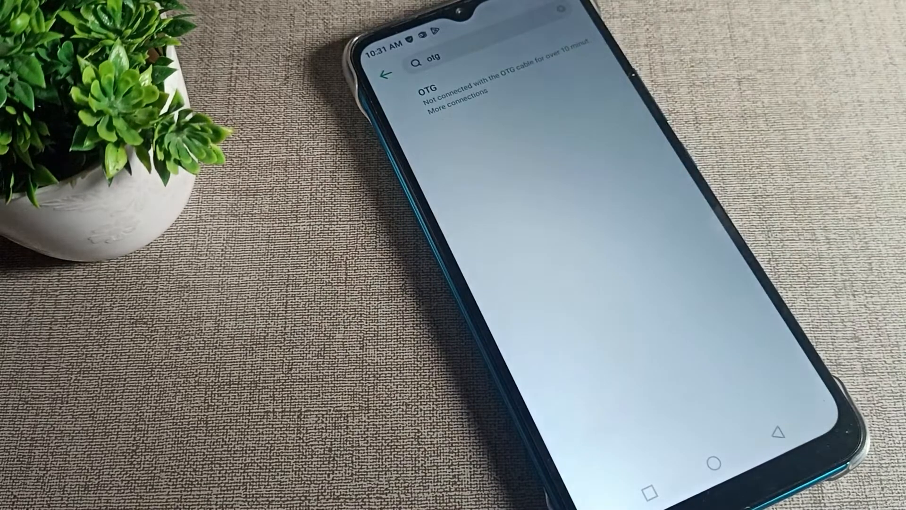
Open the OTG result under More connections and turn OTG on.
click(462, 93)
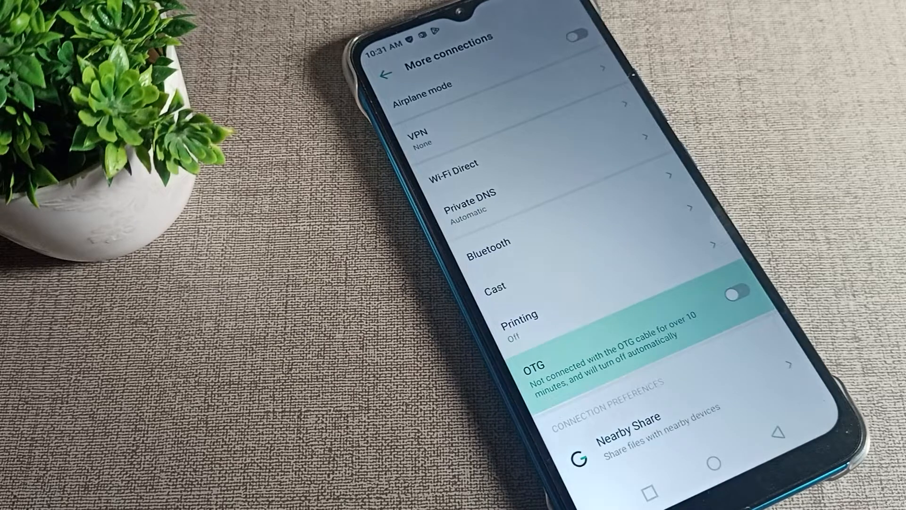
click(741, 293)
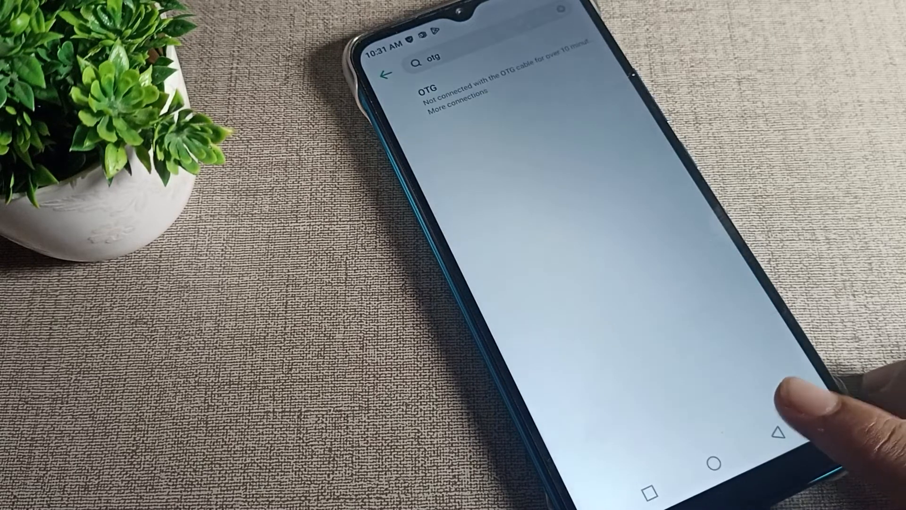
Reopen More connections from the OTG result and turn OTG off.
click(380, 74)
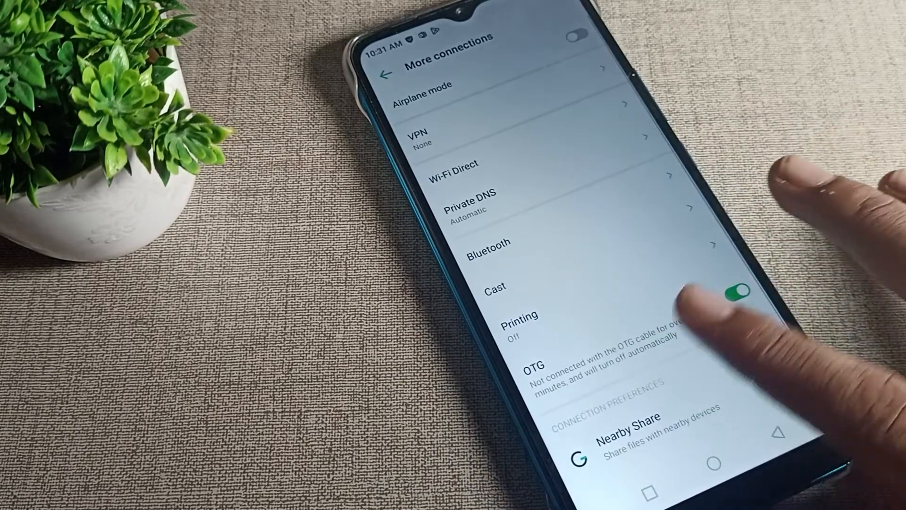
click(739, 288)
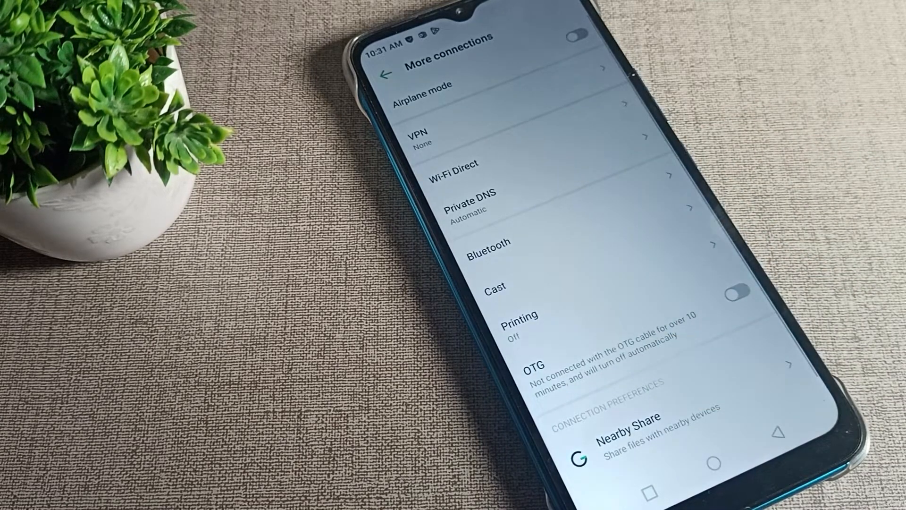